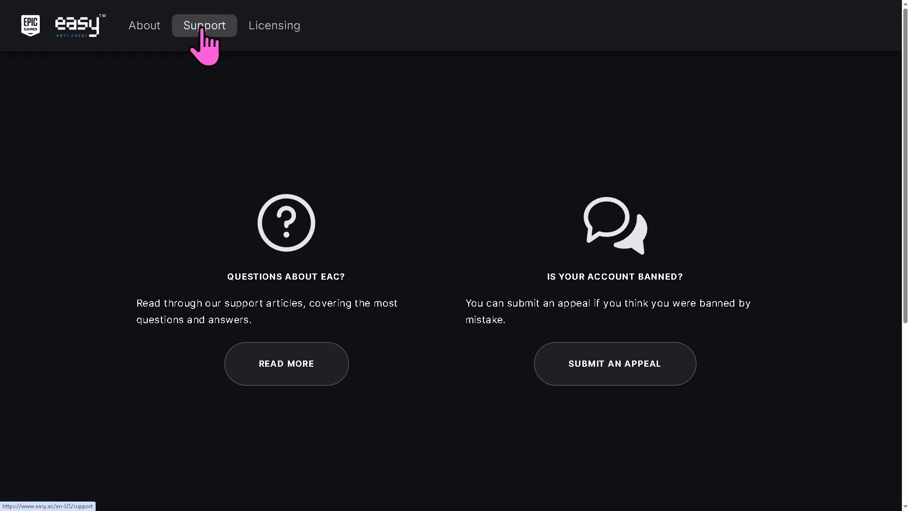
Open the Easy Anti-Cheat site's Support page for help articles and ban appeals
click(274, 25)
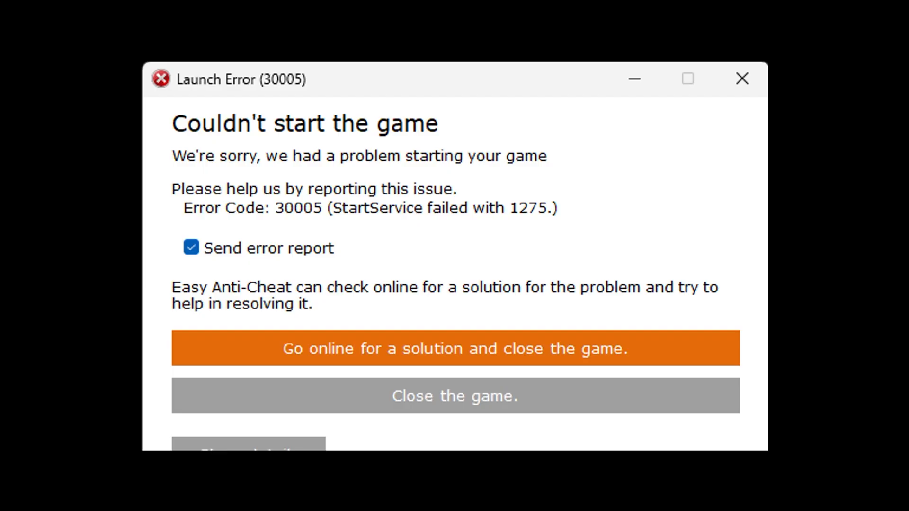
mouse_move(315, 232)
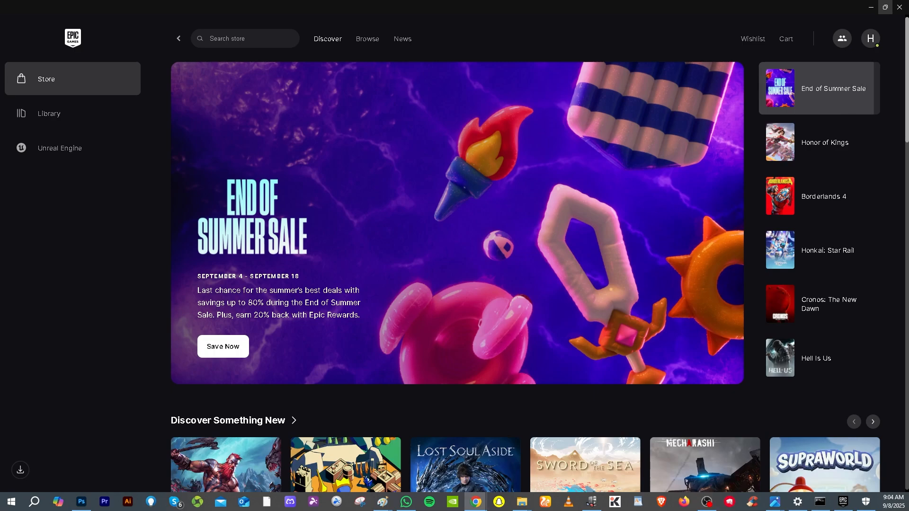
click(824, 141)
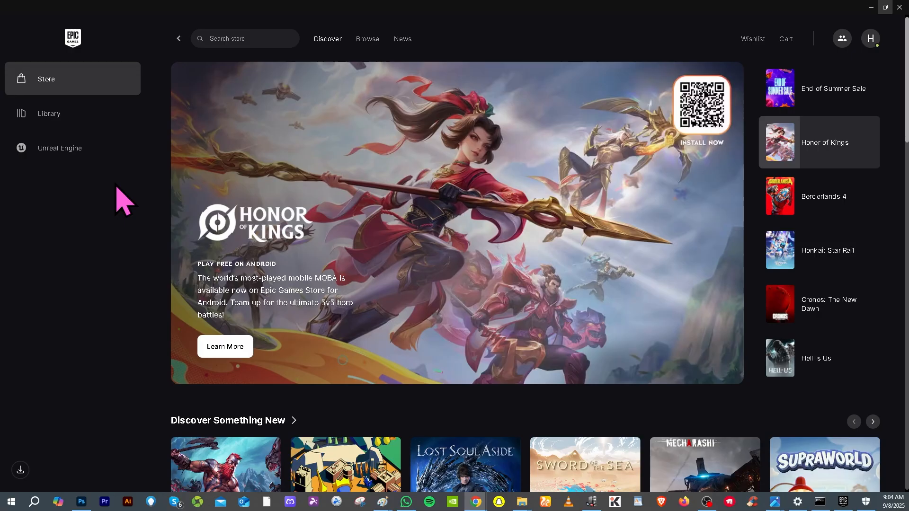
mouse_move(374, 289)
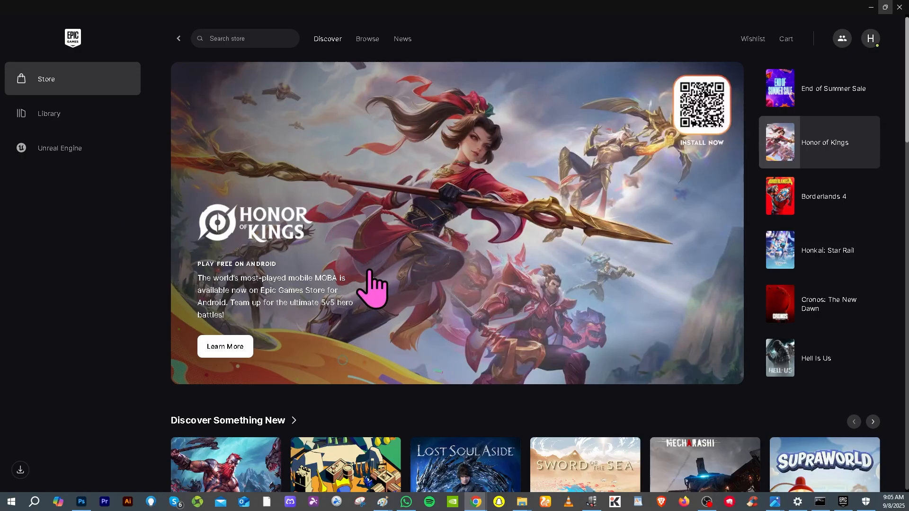
mouse_move(288, 439)
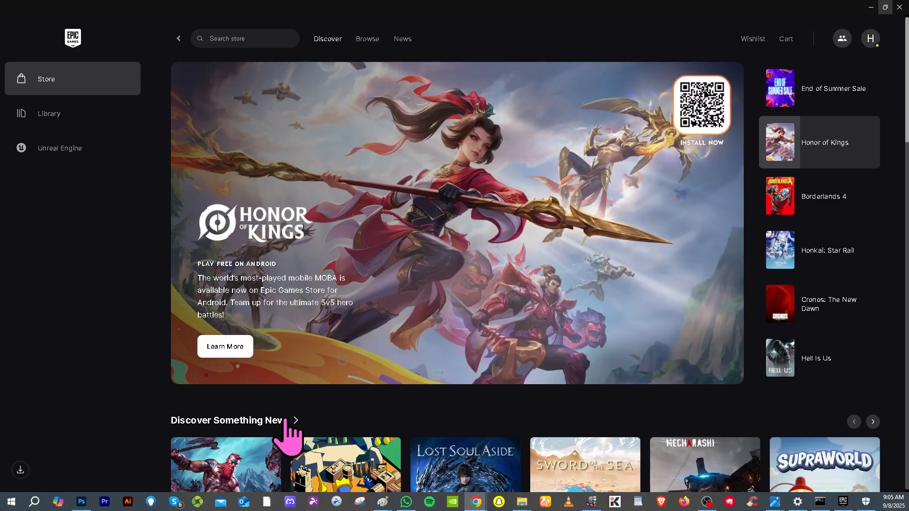
mouse_move(313, 336)
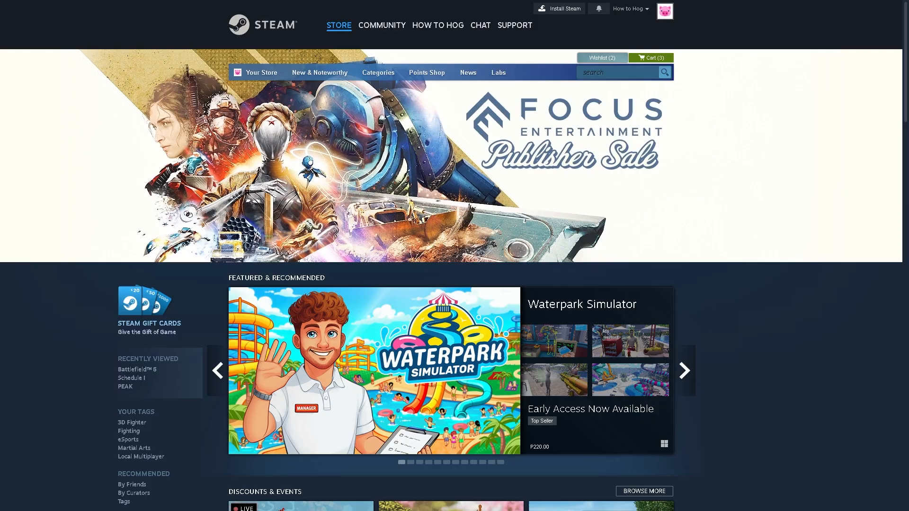
mouse_move(347, 348)
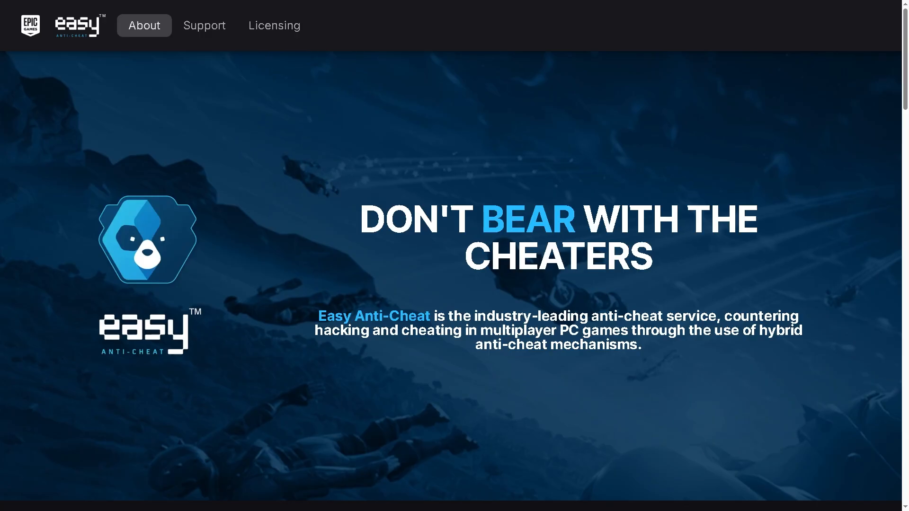
mouse_move(331, 176)
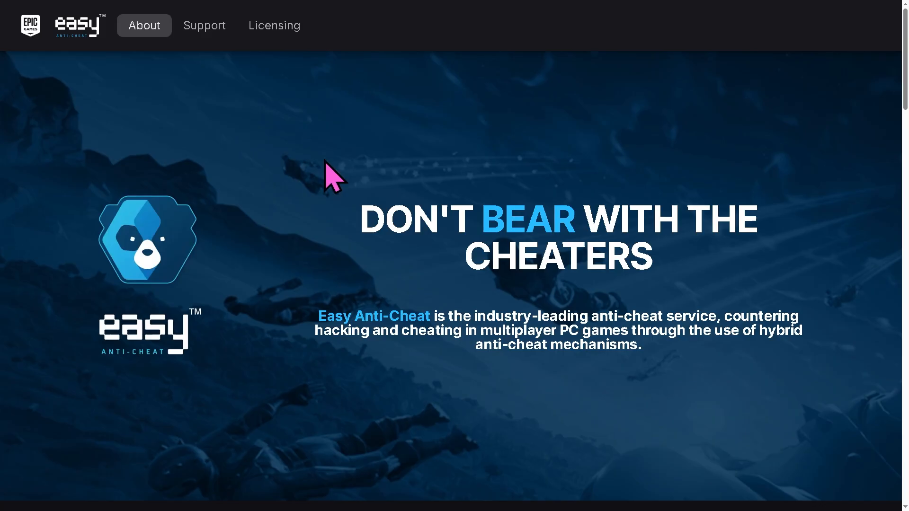
mouse_move(197, 40)
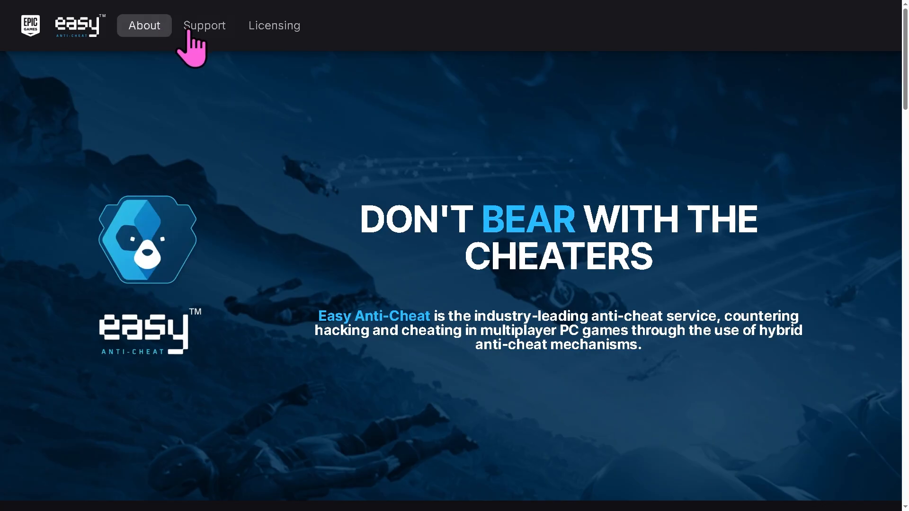
Visit the Support page, then the Licensing page, and scroll down to its contact form
click(204, 25)
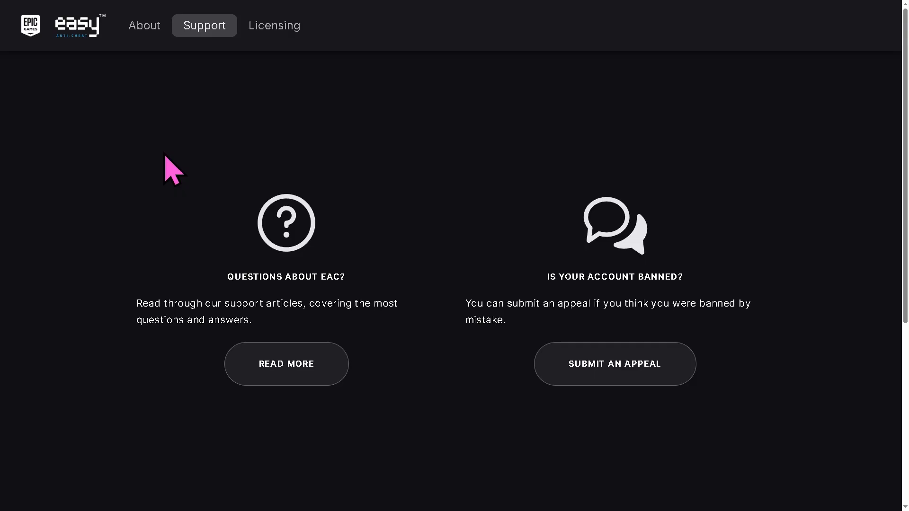
click(274, 26)
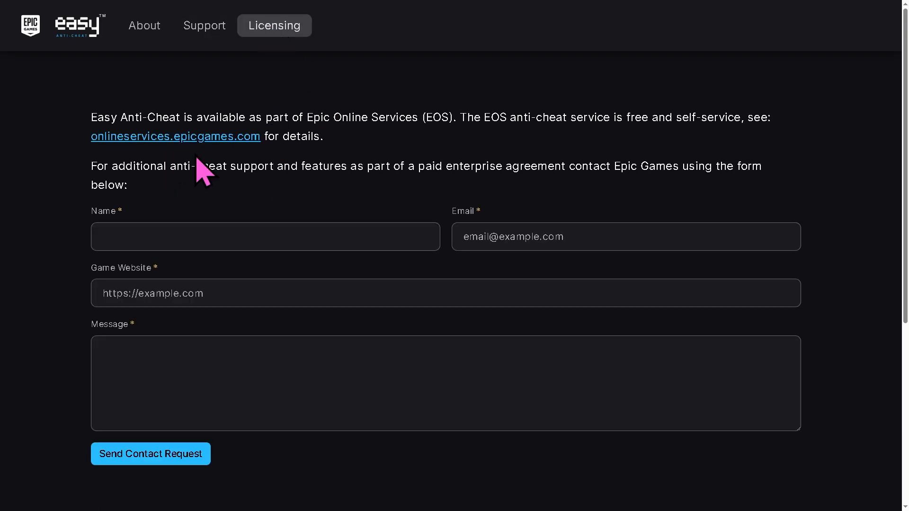
mouse_move(253, 193)
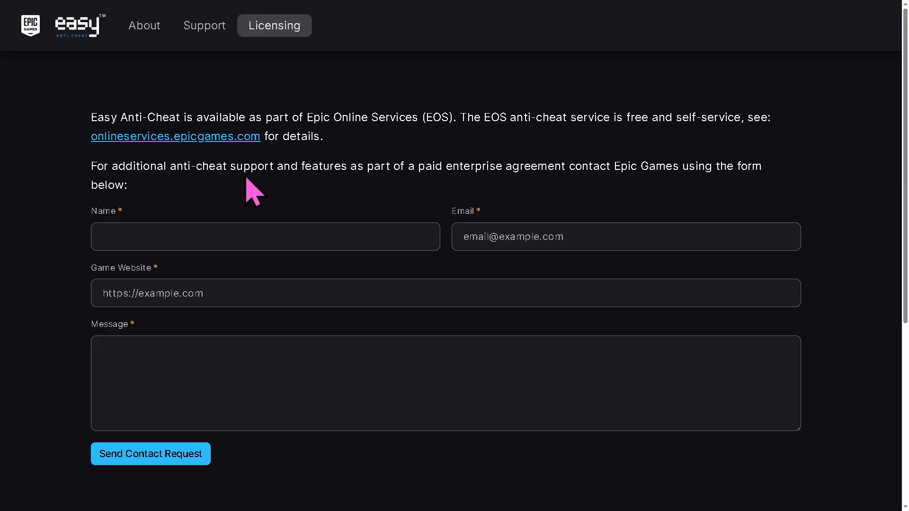
mouse_move(332, 197)
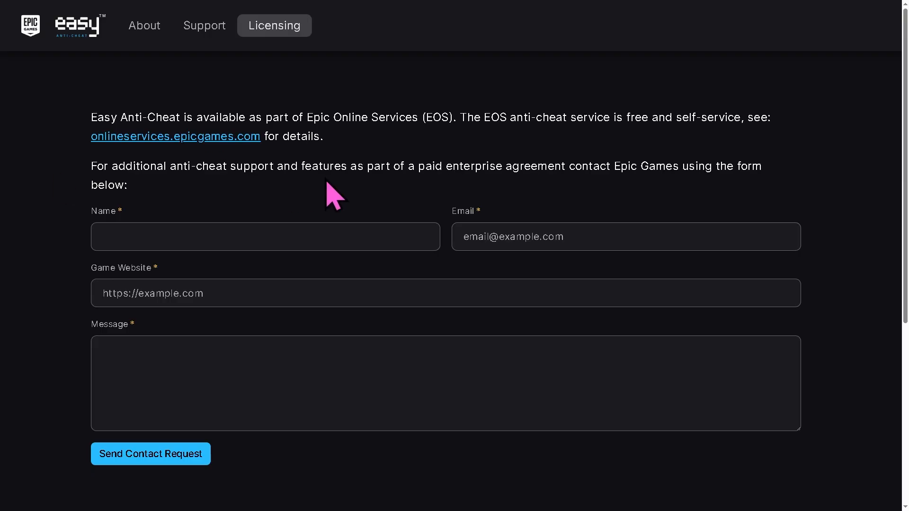
scroll(down, 3)
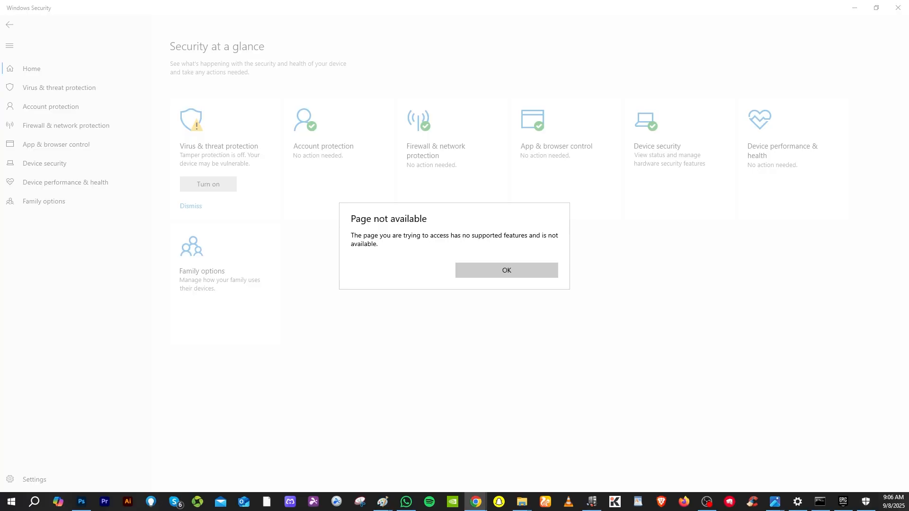
mouse_move(237, 159)
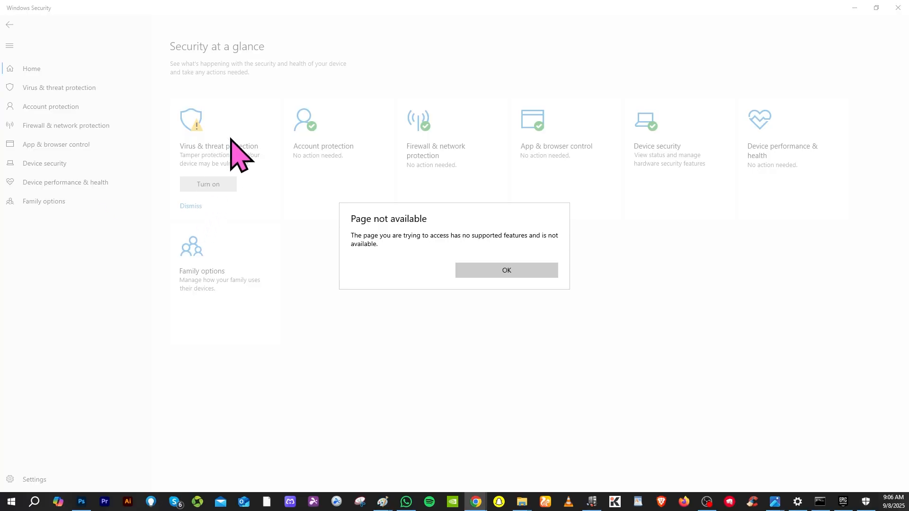
mouse_move(282, 128)
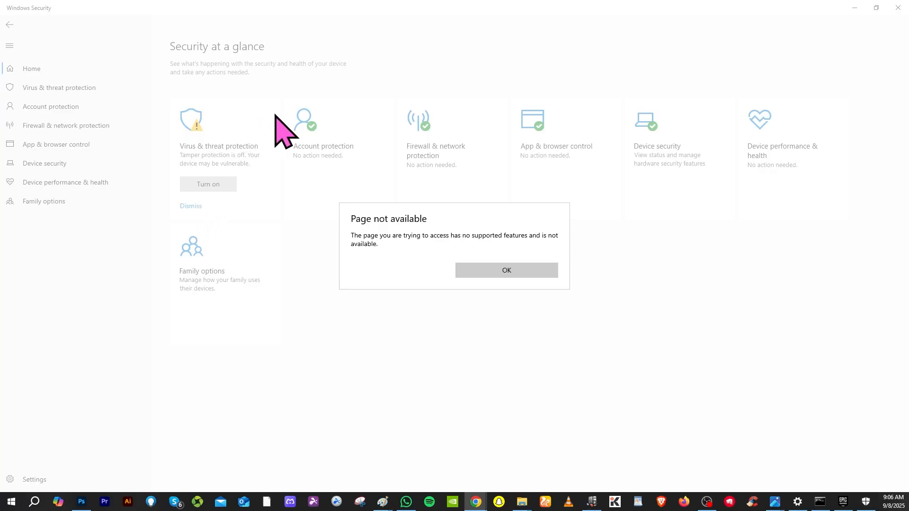
mouse_move(334, 206)
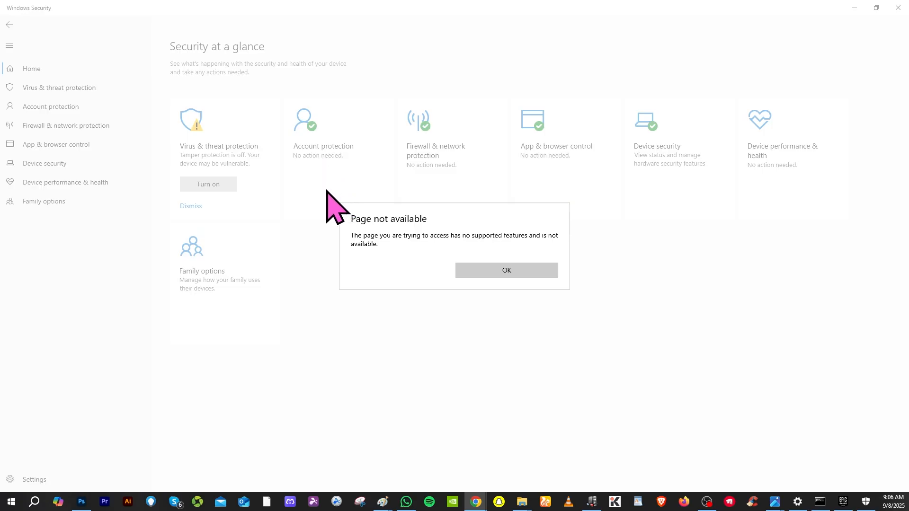
mouse_move(291, 216)
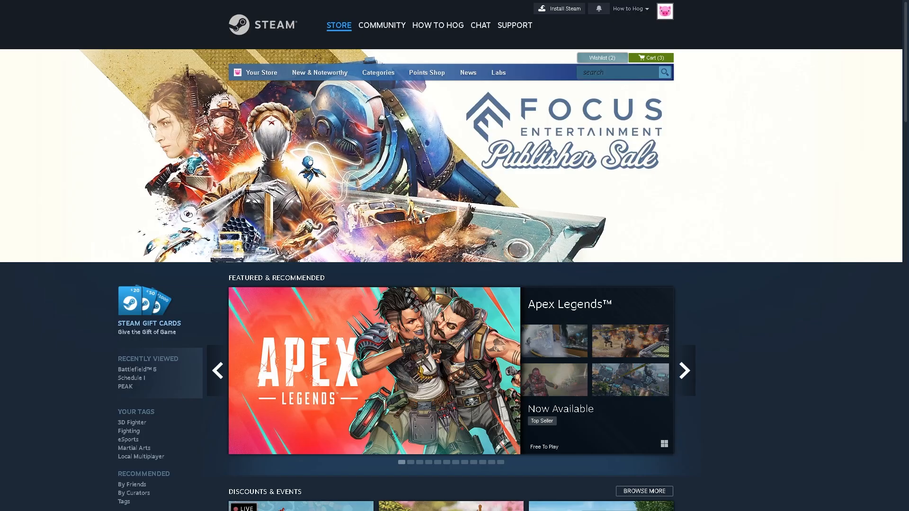
mouse_move(375, 327)
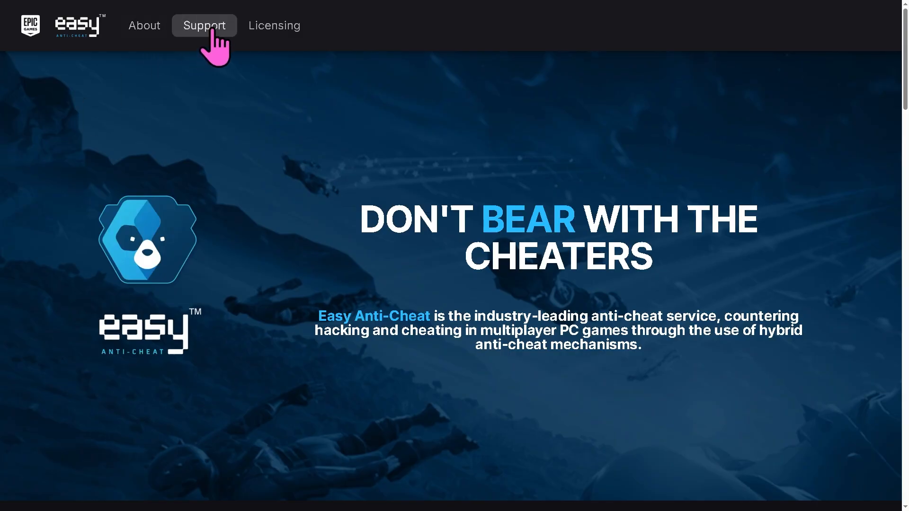
Move through Support, Licensing and home, finishing on the Licensing page's enterprise contact form
click(204, 25)
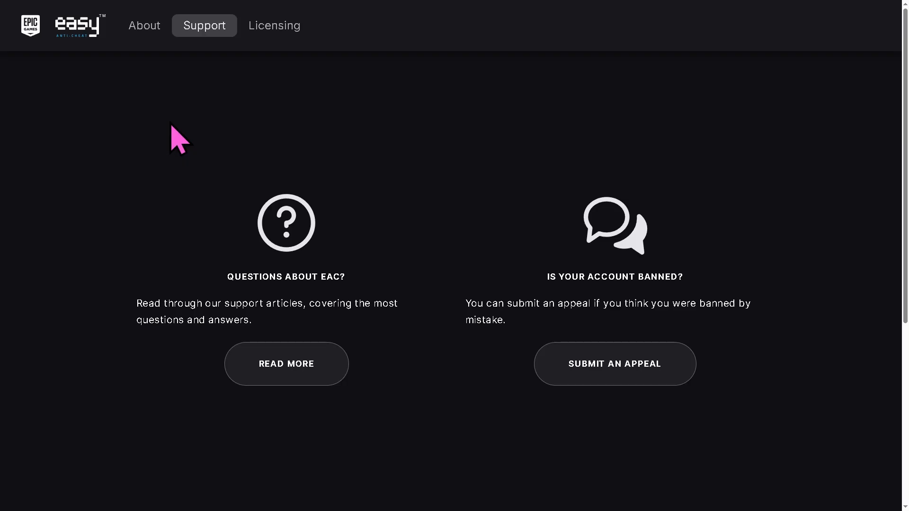
mouse_move(274, 26)
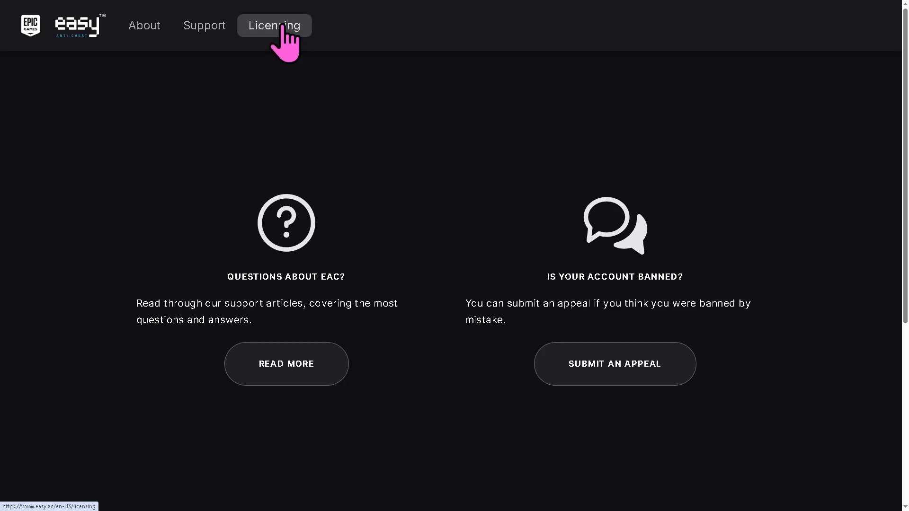
click(274, 25)
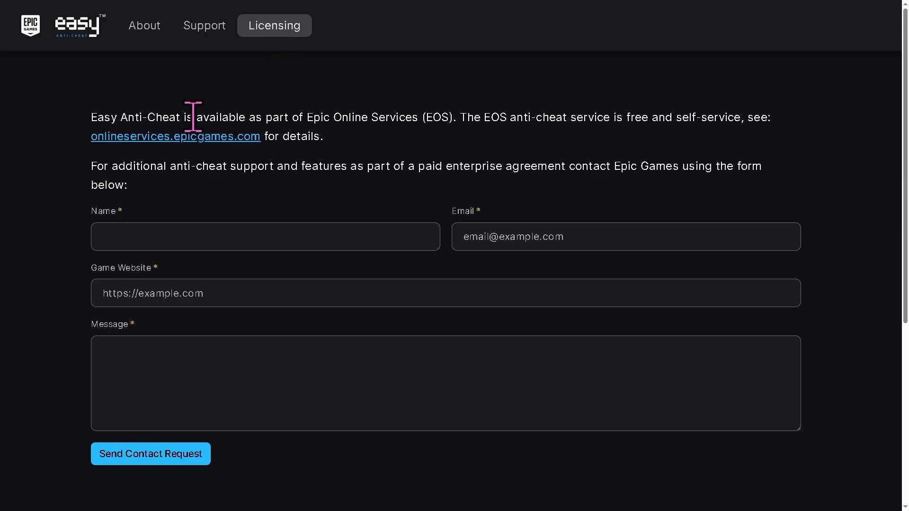
mouse_move(77, 35)
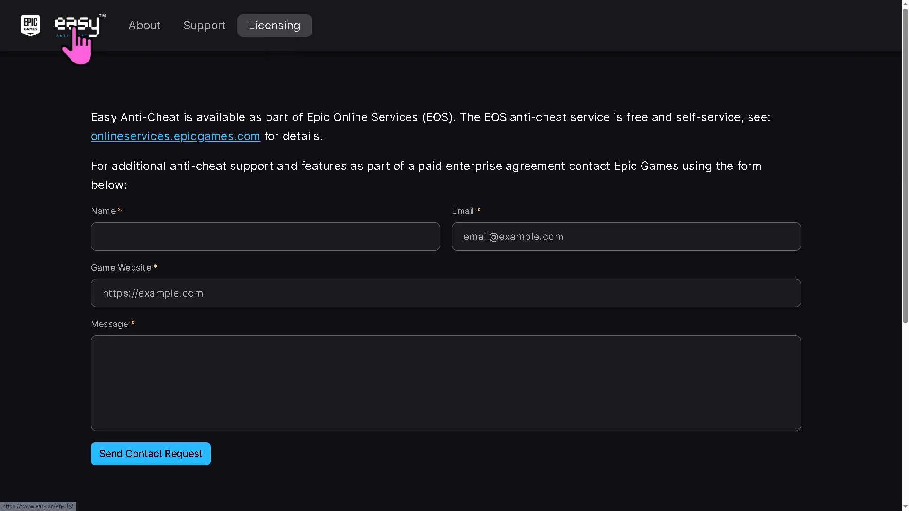
click(204, 25)
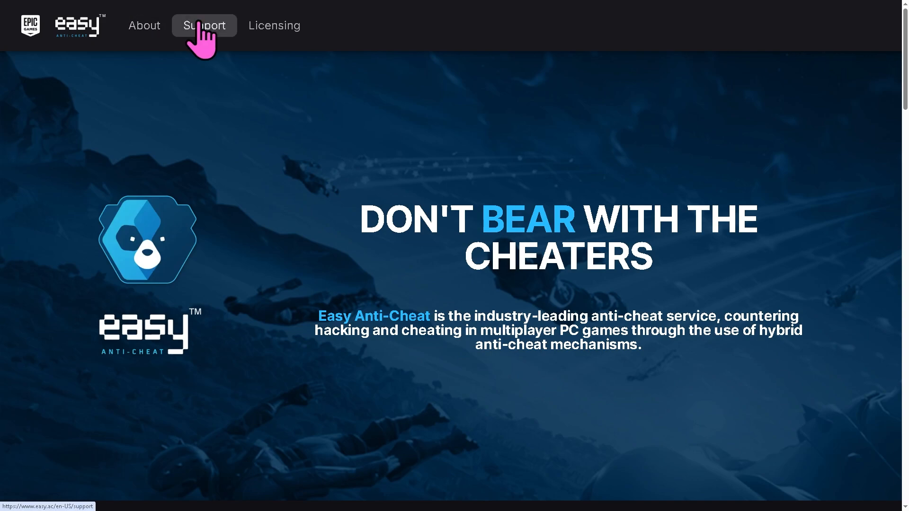
click(274, 25)
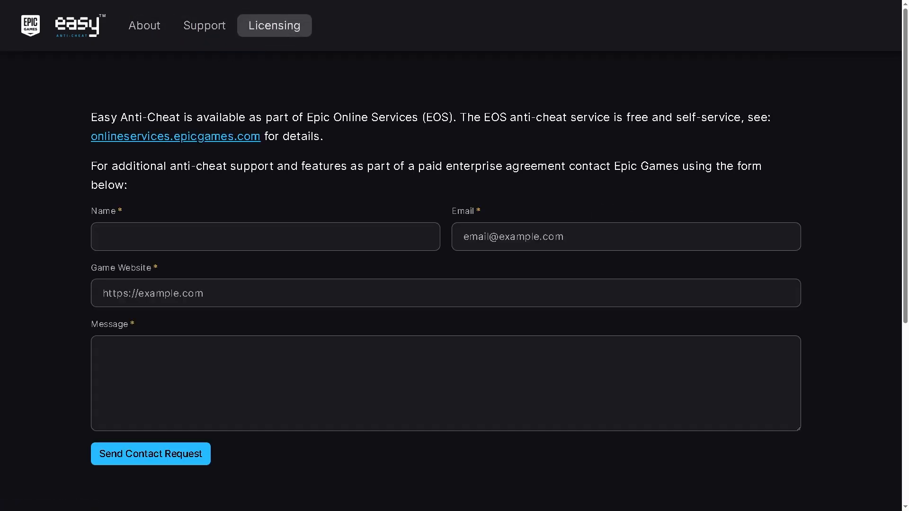